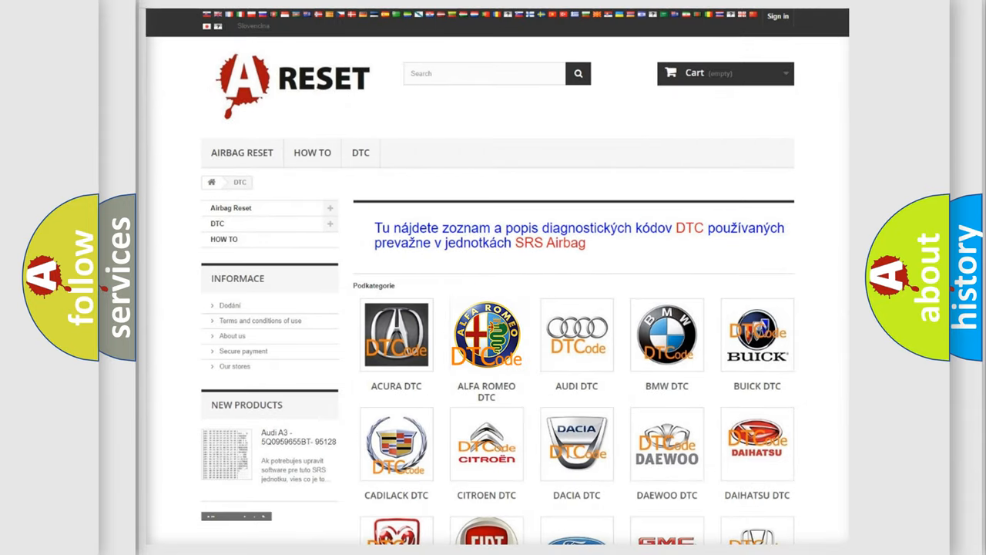
Step: Open the ALFA ROMEO DTC tile and scroll down its trouble code list
left_click(486, 334)
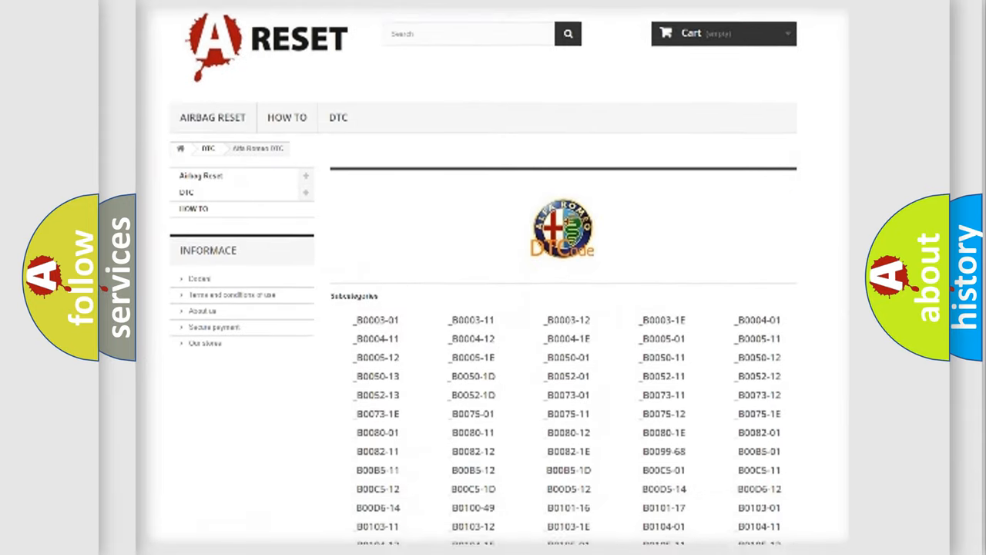
scroll("down", 3)
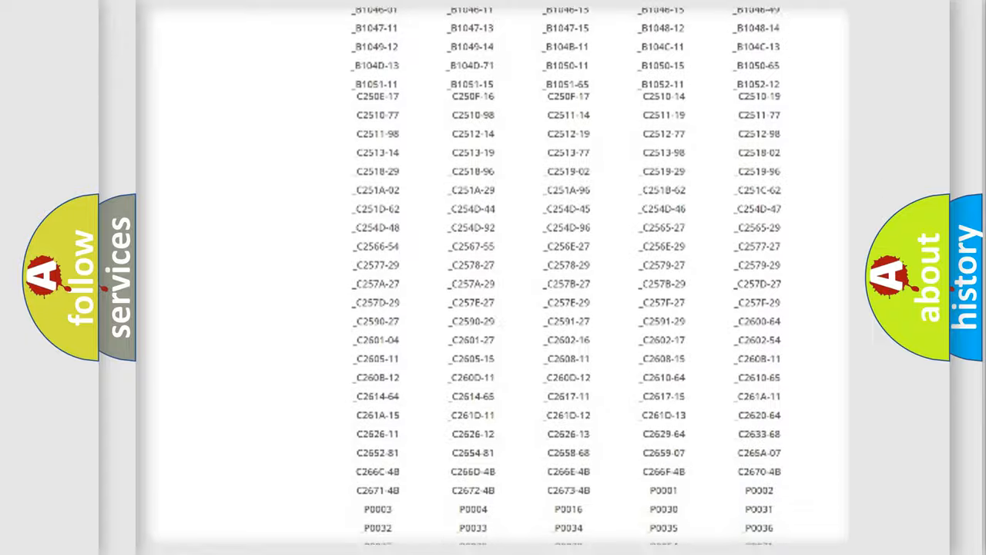